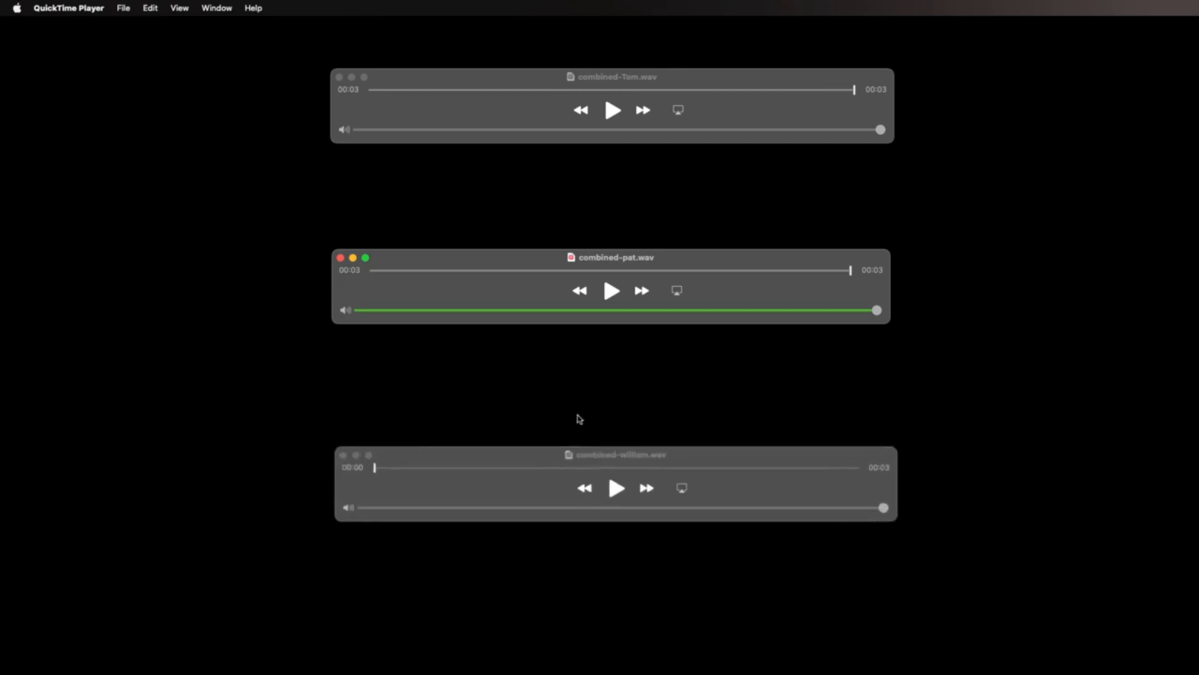
# - Play the combined-william.wav voice sample after the pat clip
pyautogui.click(616, 488)
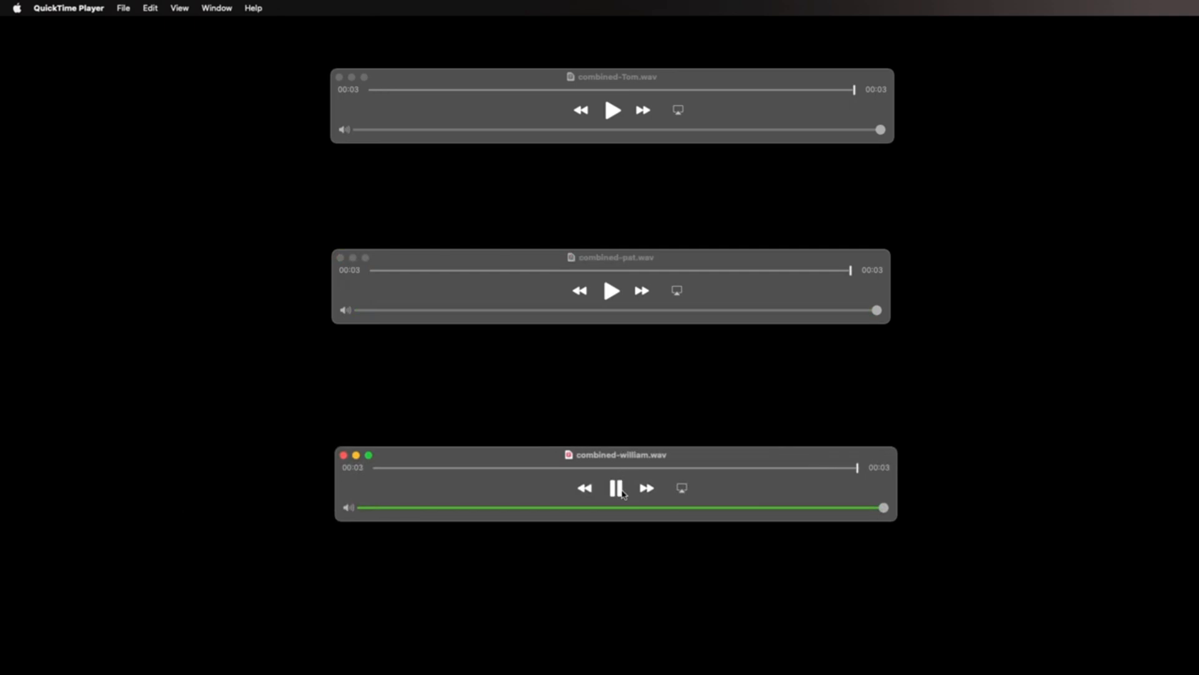
pyautogui.click(615, 488)
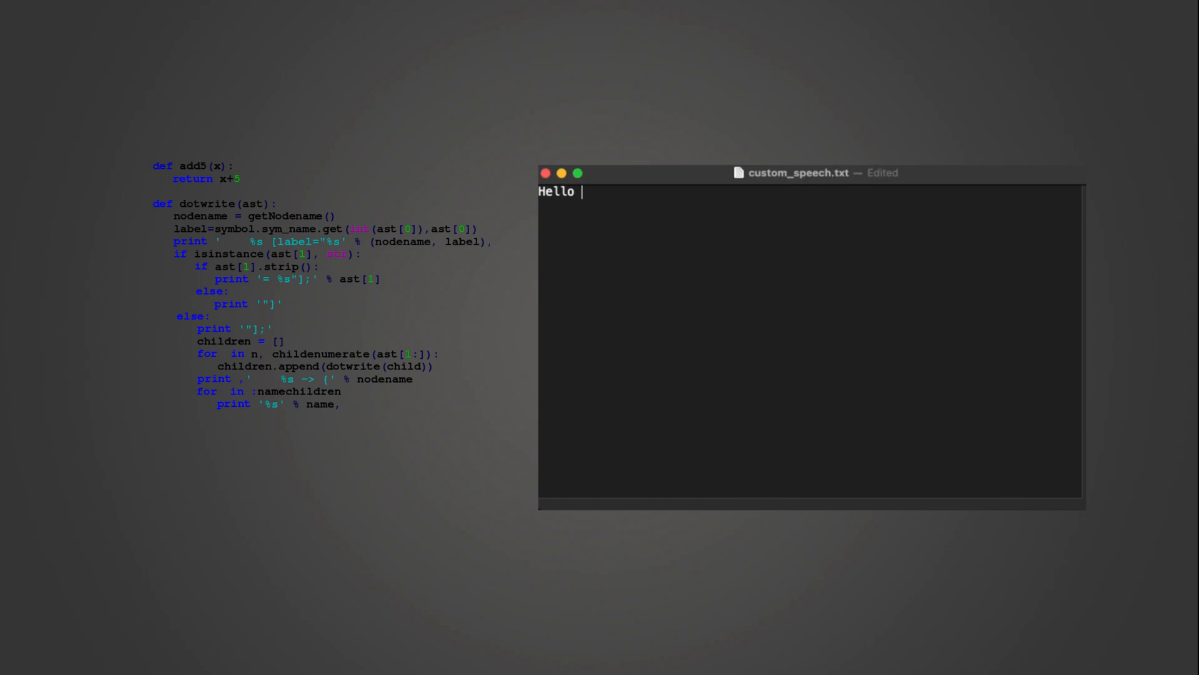
# - Type 'guys, my name is Tom.' into custom_speech.txt
pyautogui.write('guys, my na')
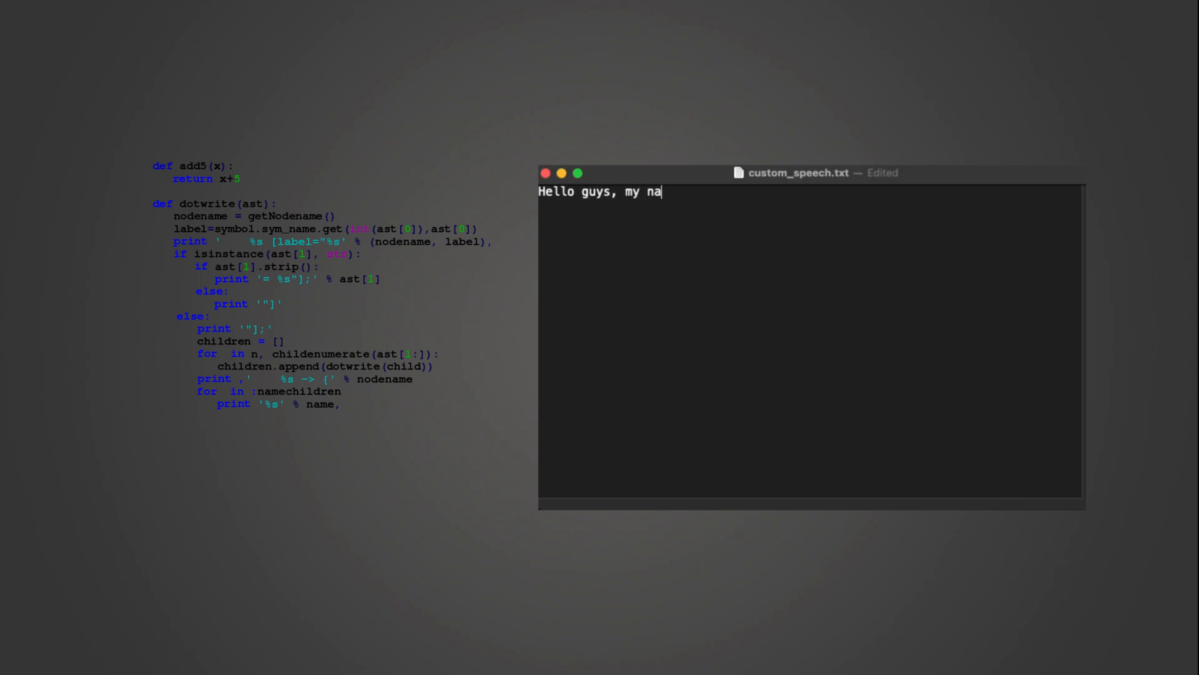
pyautogui.write('me is Tom.')
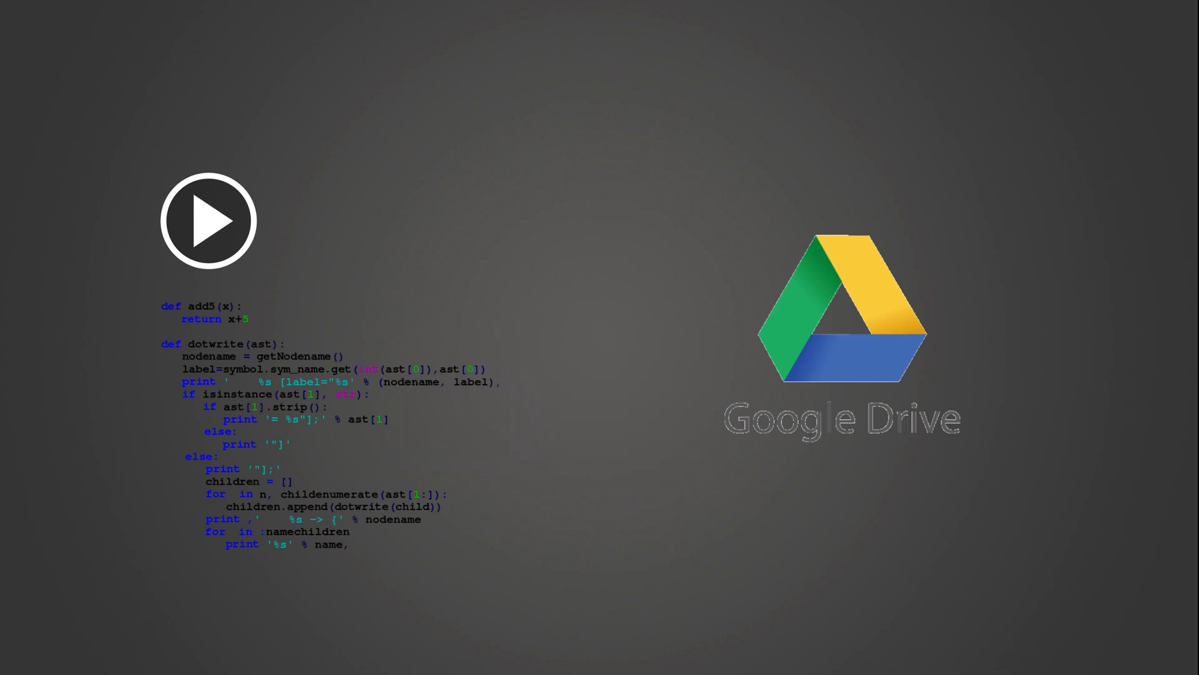
pyautogui.click(208, 220)
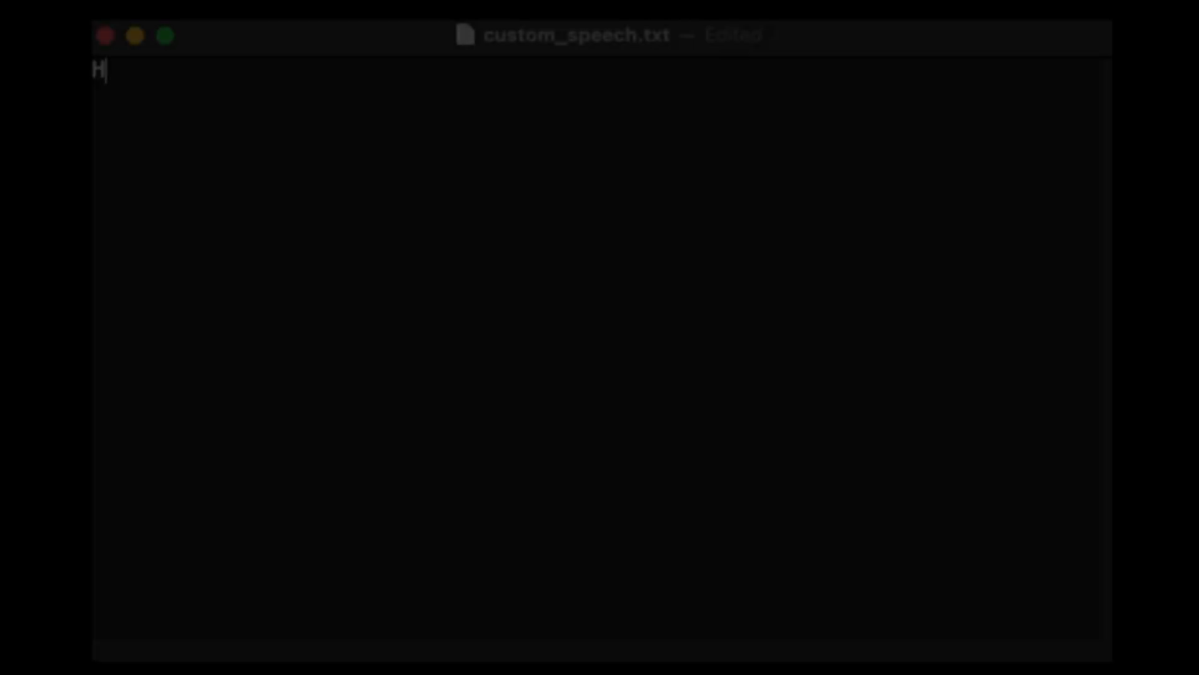
# - Complete the text 'Hello guys, my name is Tom.' in custom_speech.txt
pyautogui.write('ello guys, my name i')
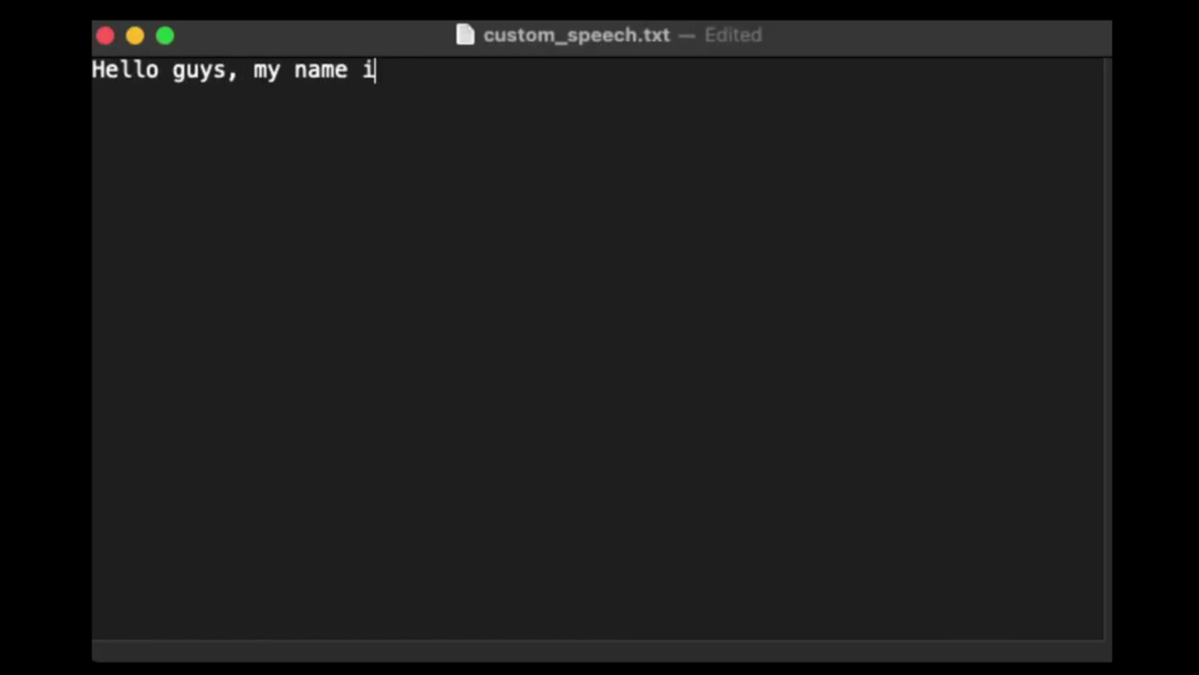
pyautogui.write('s Tom.')
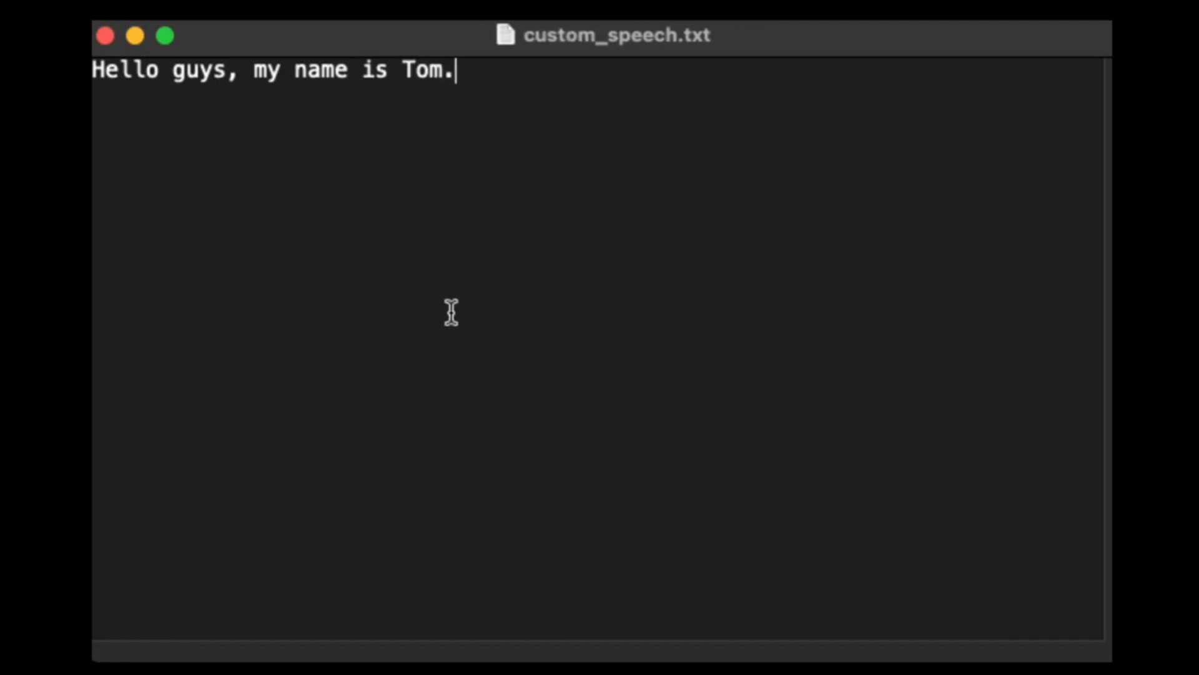
pyautogui.moveTo(934, 474)
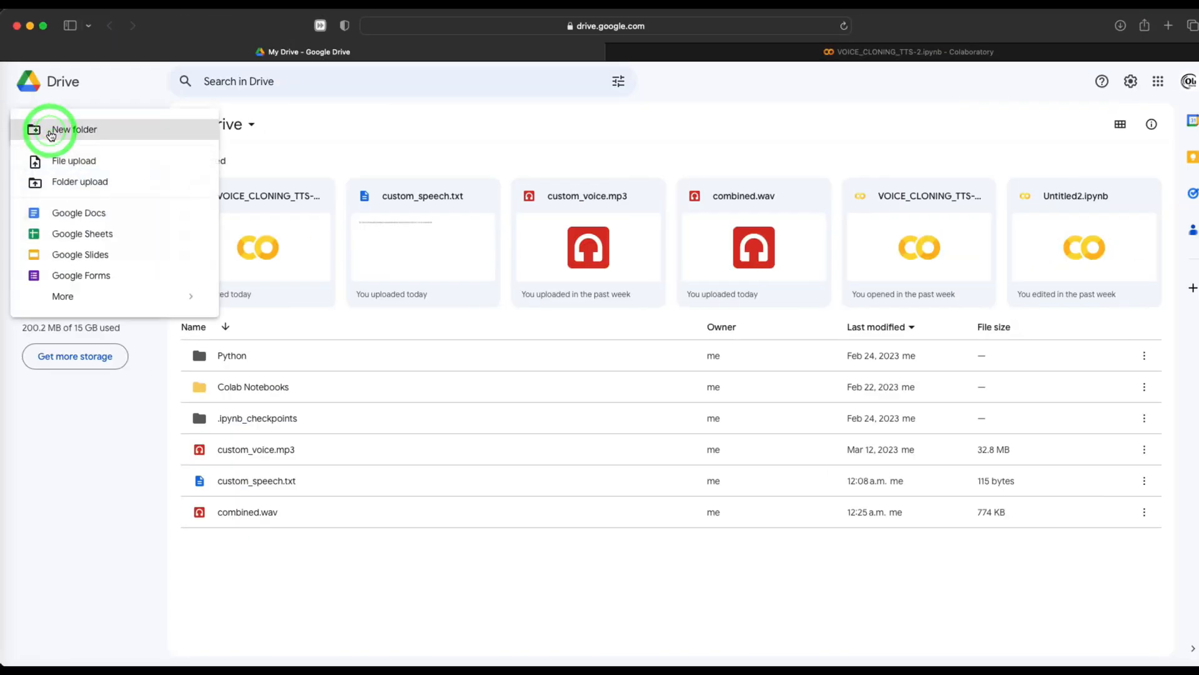
pyautogui.moveTo(555, 157)
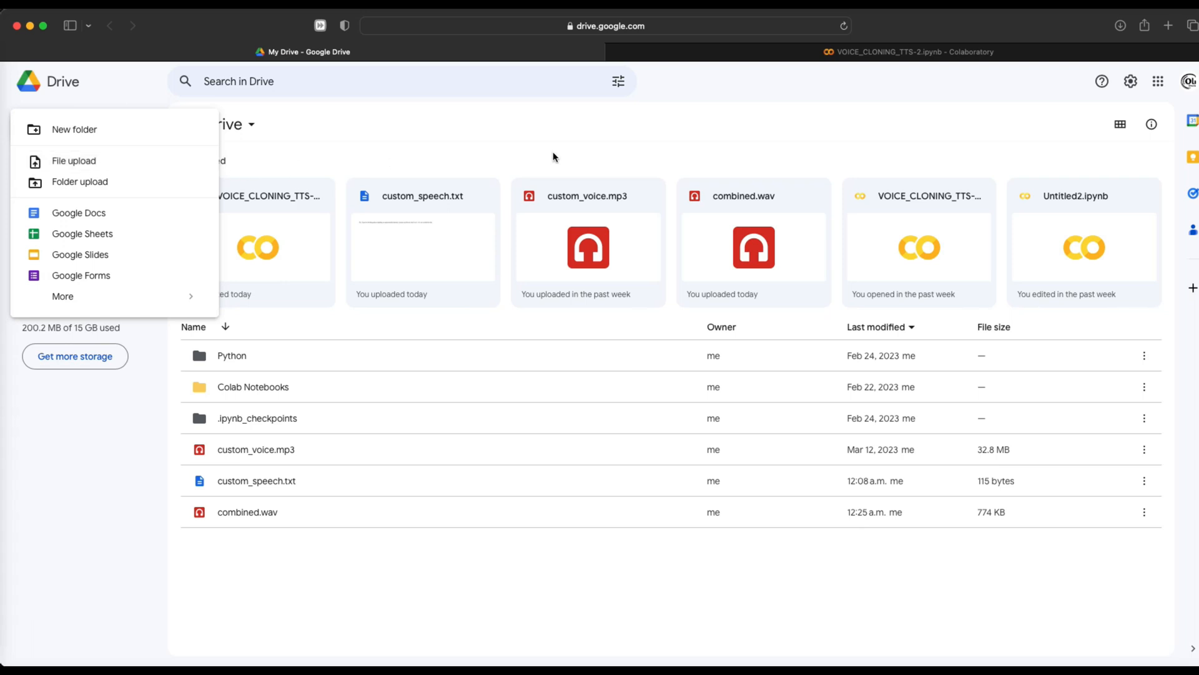
# - Close the New menu to show My Drive's file list
pyautogui.click(612, 132)
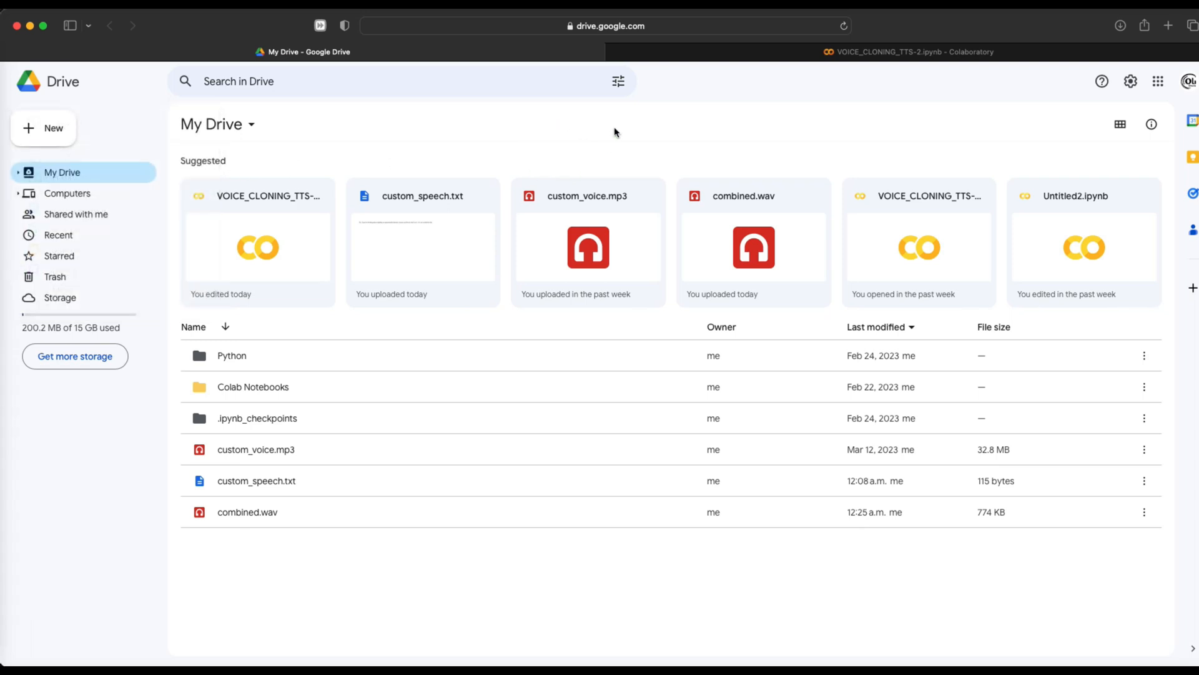
pyautogui.moveTo(657, 60)
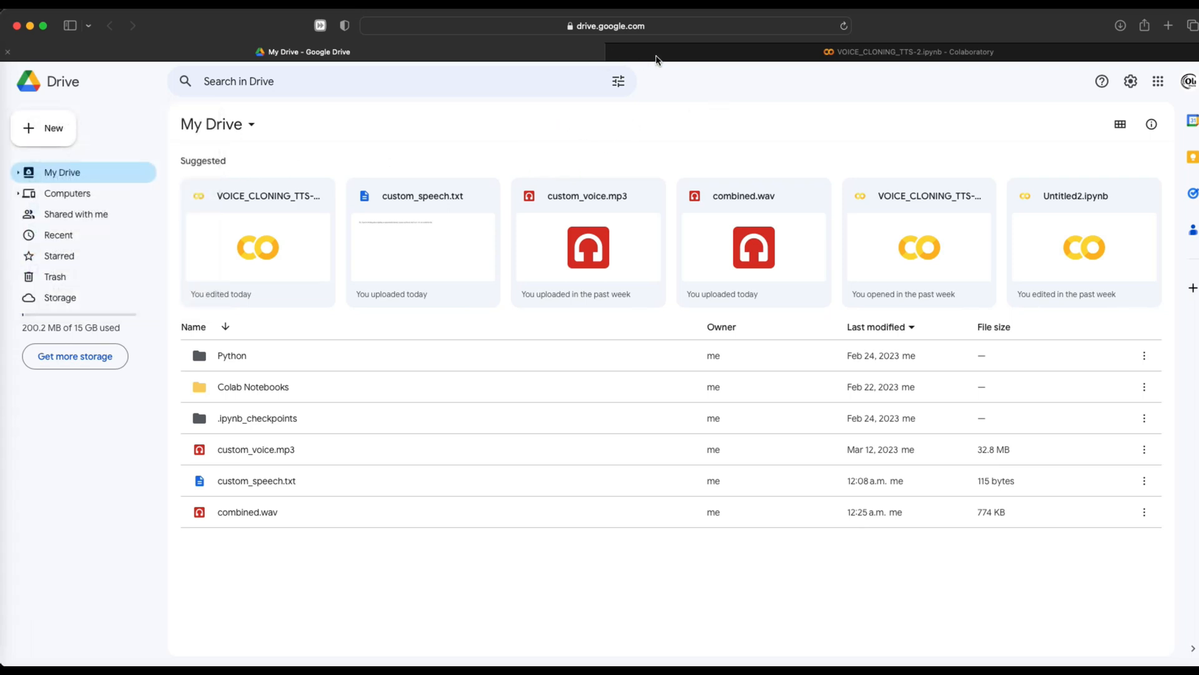
# - Return to the voice cloning notebook and keep preset high_quality with voice tom
pyautogui.click(909, 51)
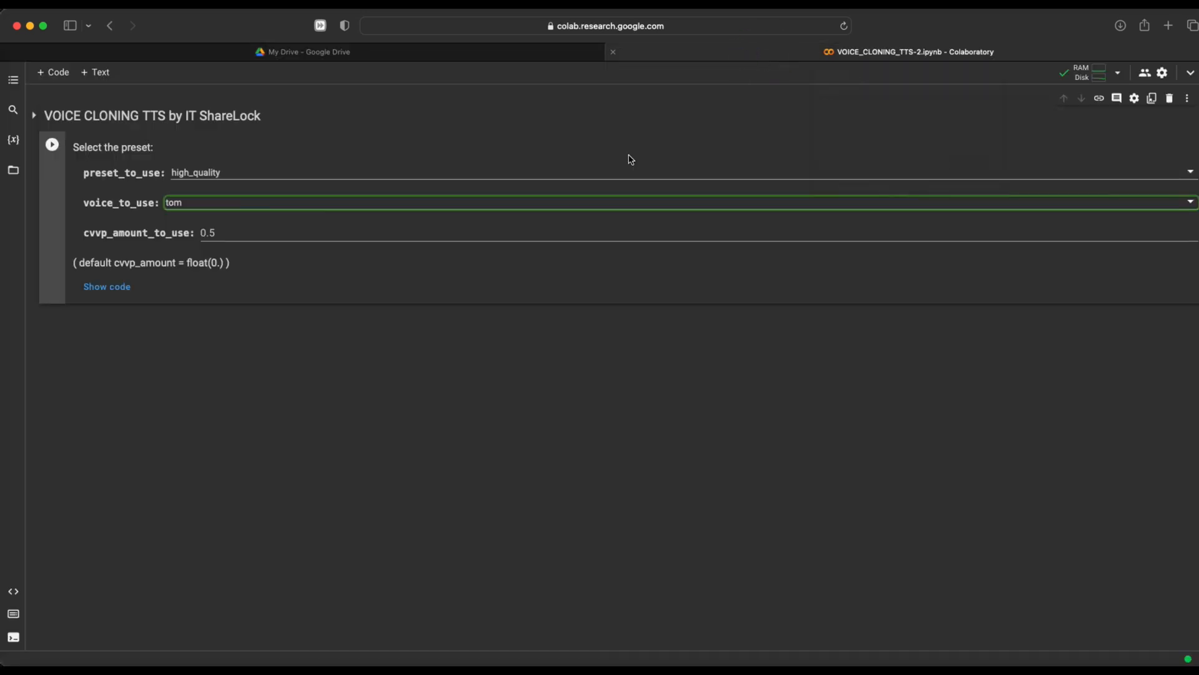
pyautogui.moveTo(398, 381)
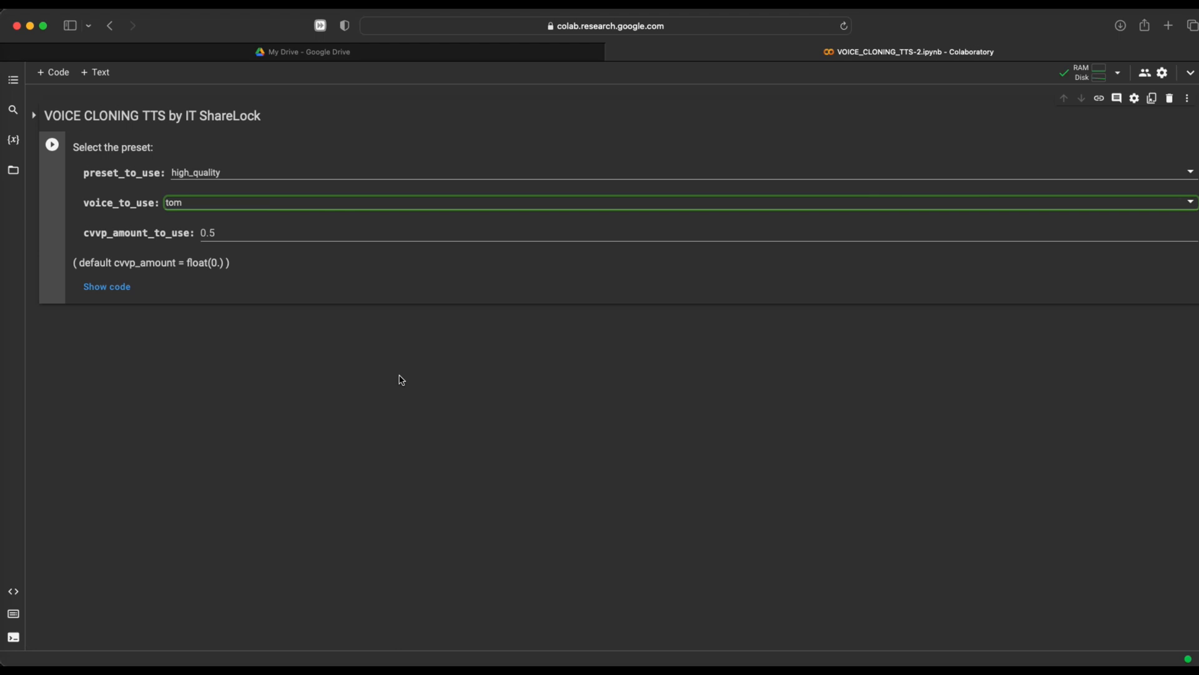
pyautogui.moveTo(405, 338)
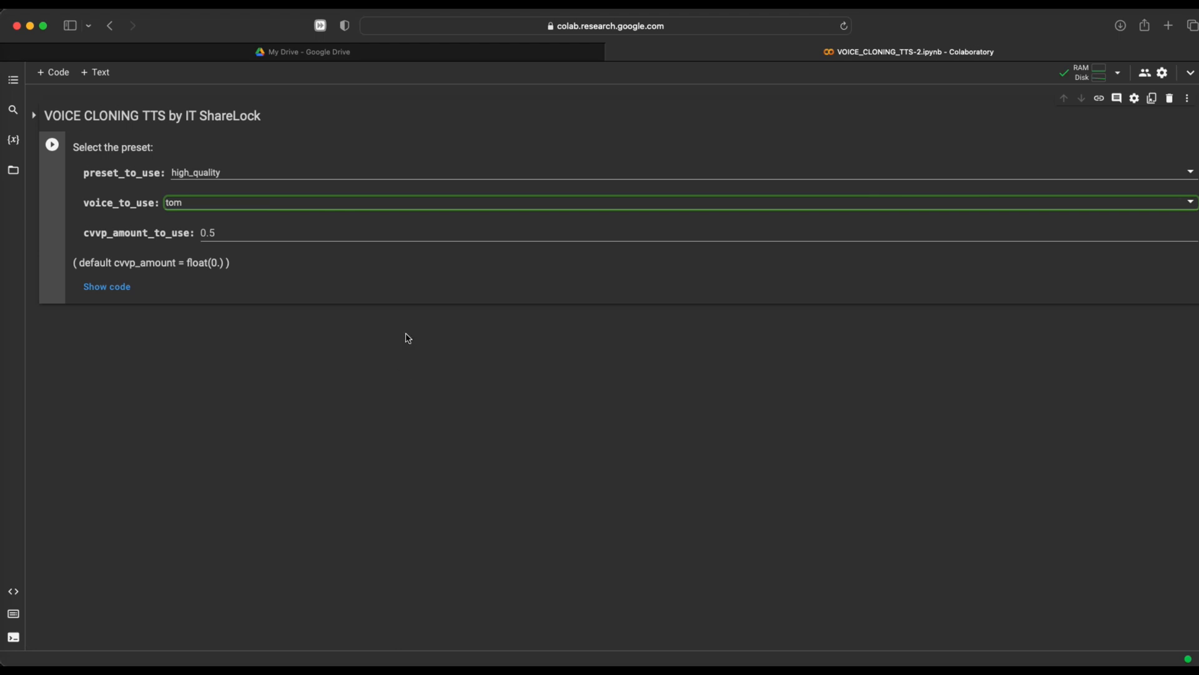
pyautogui.moveTo(236, 184)
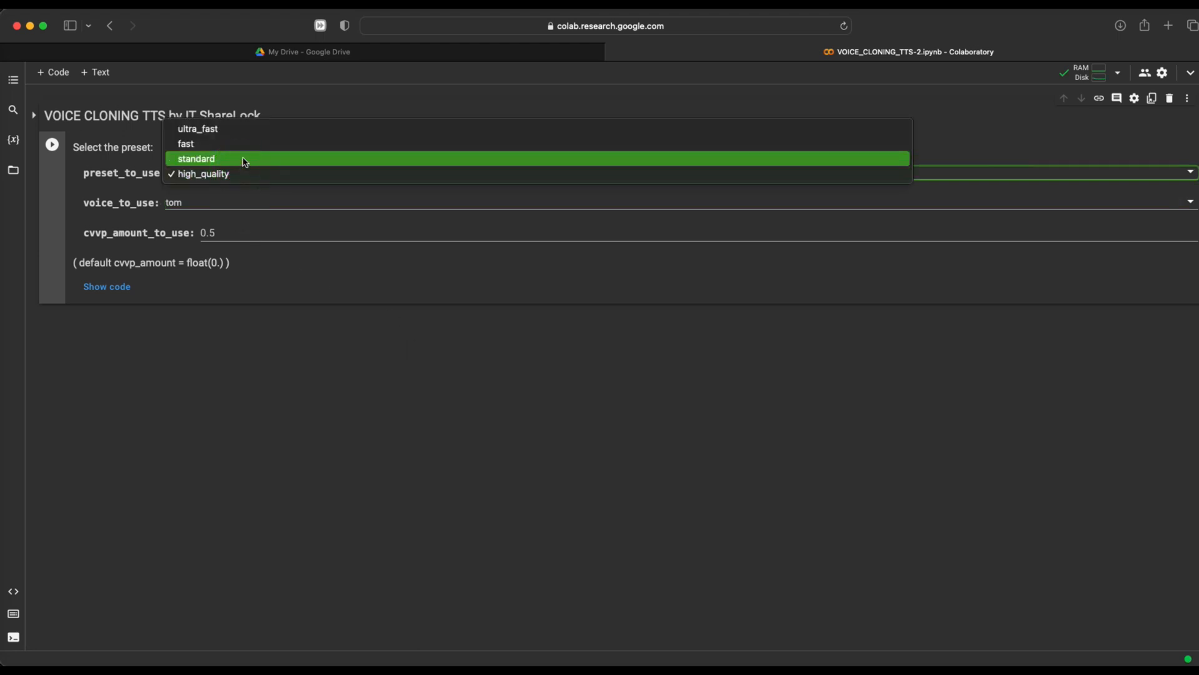
pyautogui.moveTo(256, 143)
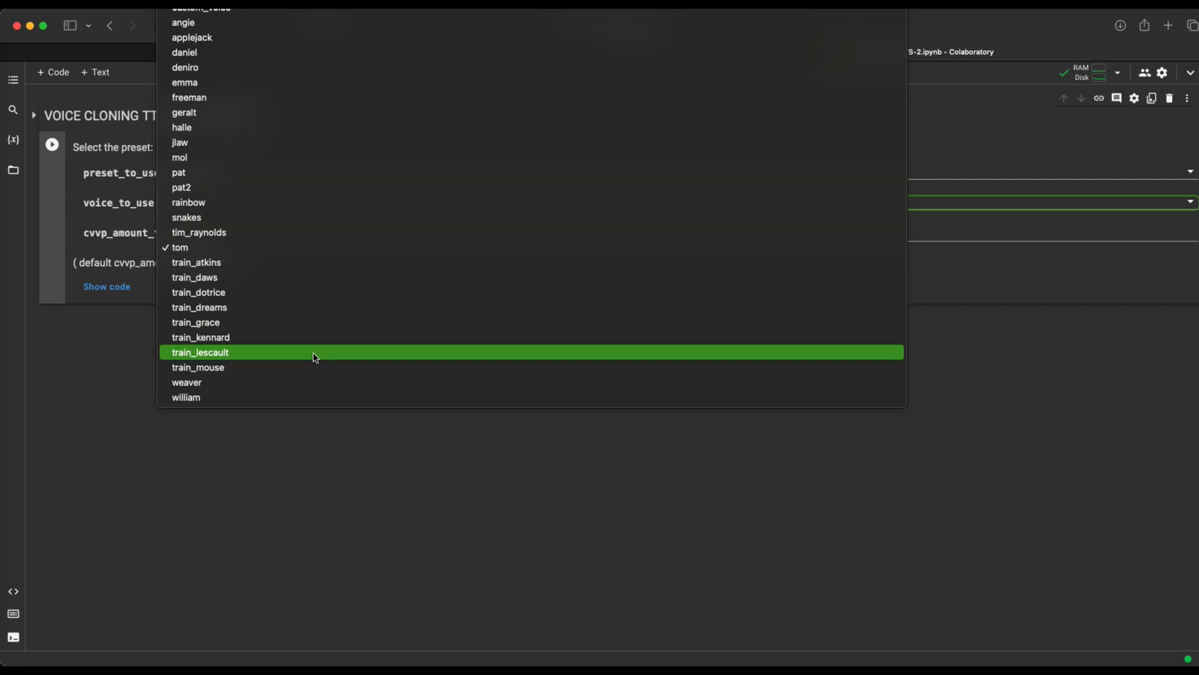
pyautogui.moveTo(200, 232)
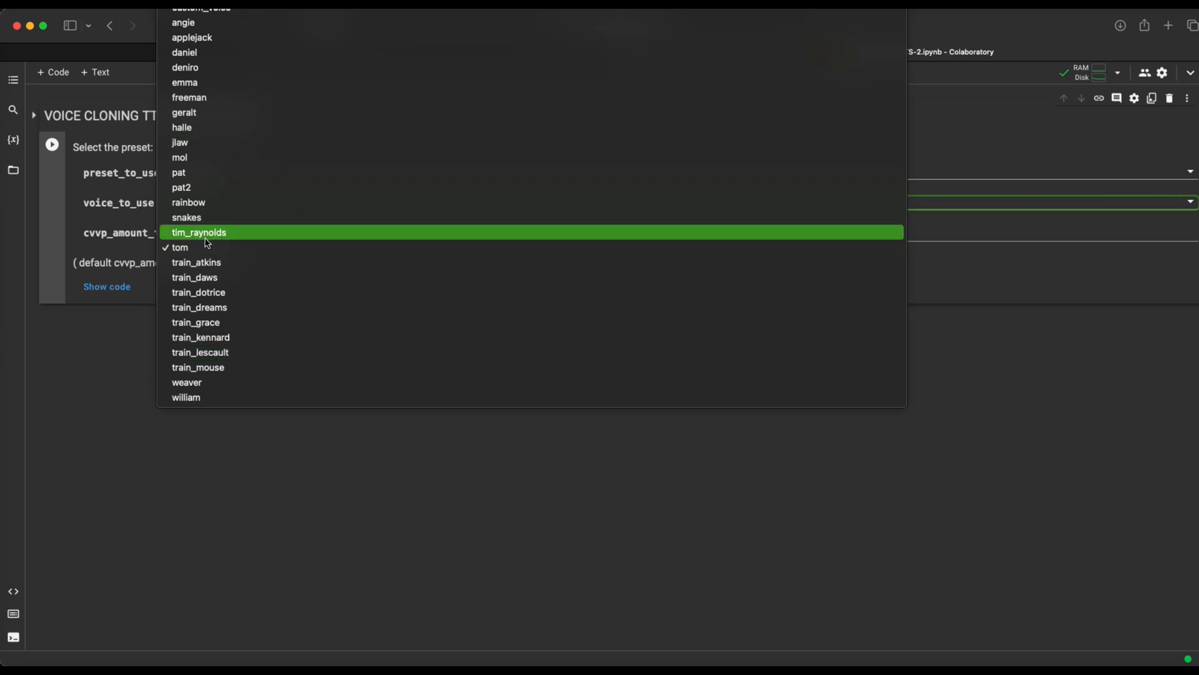
pyautogui.click(180, 247)
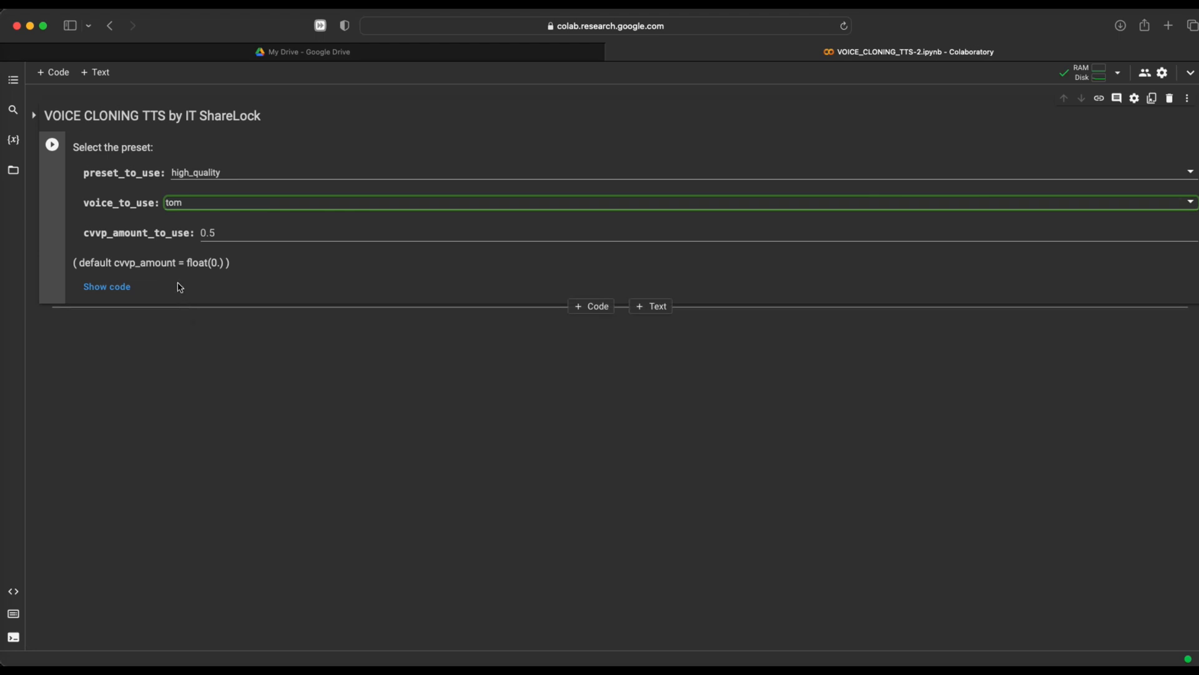
# - Run the voice cloning form cell and connect it to Google Drive
pyautogui.click(52, 146)
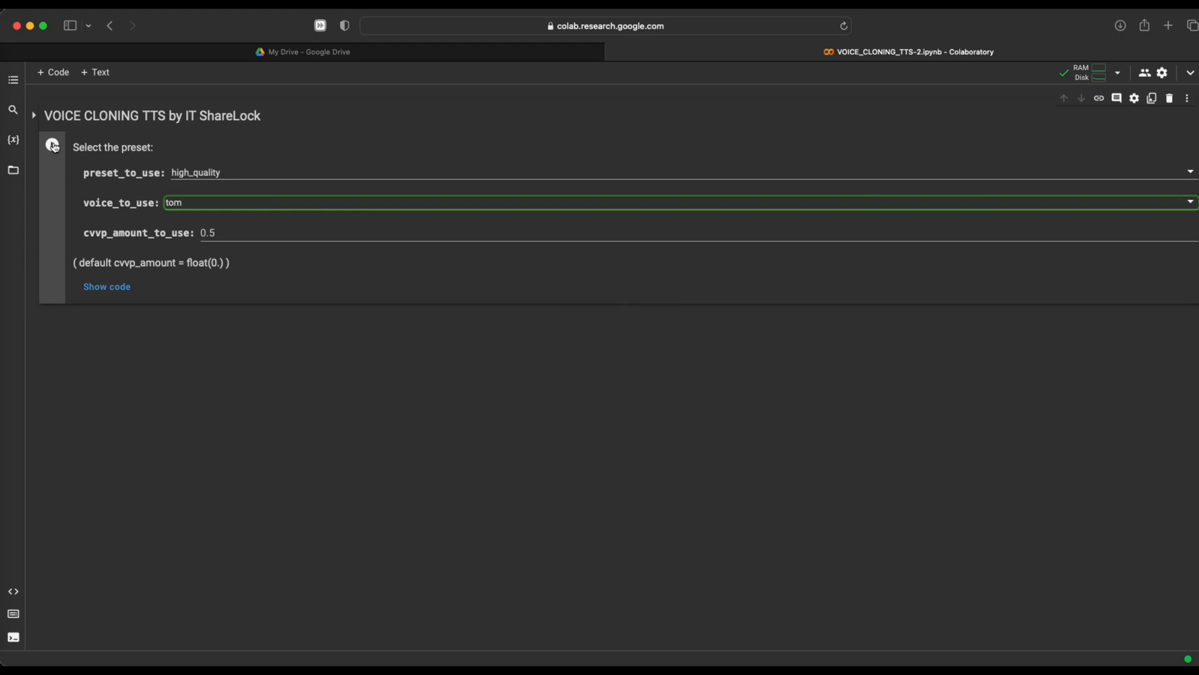
pyautogui.click(52, 144)
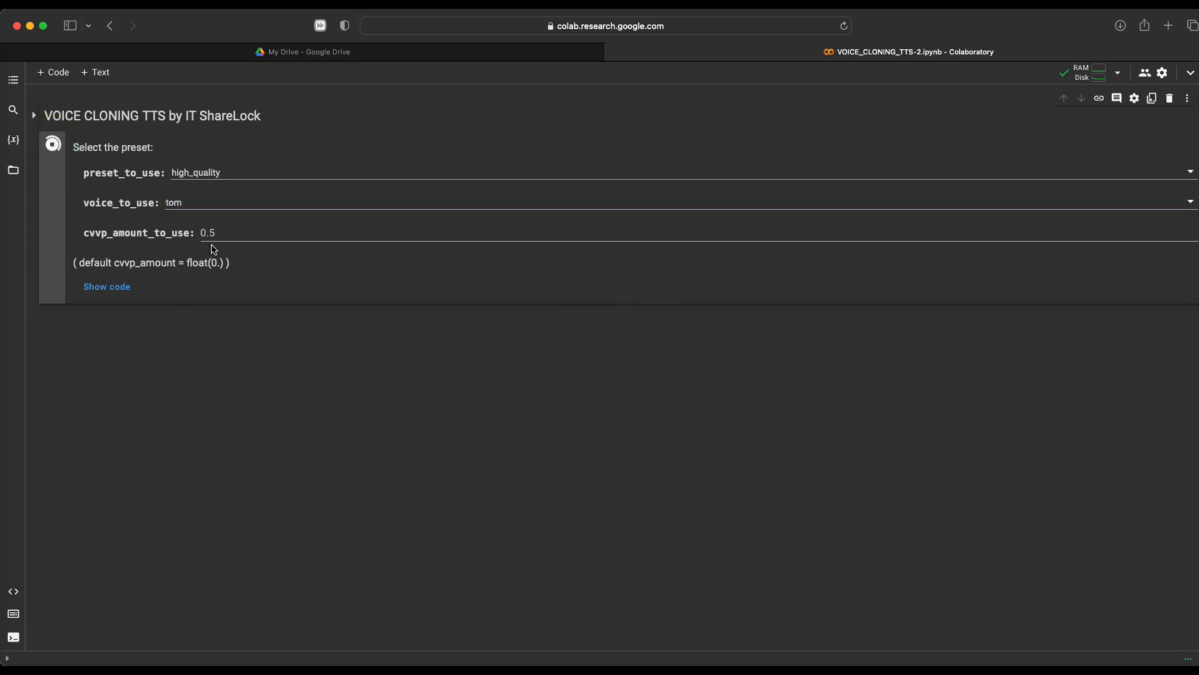
pyautogui.click(52, 144)
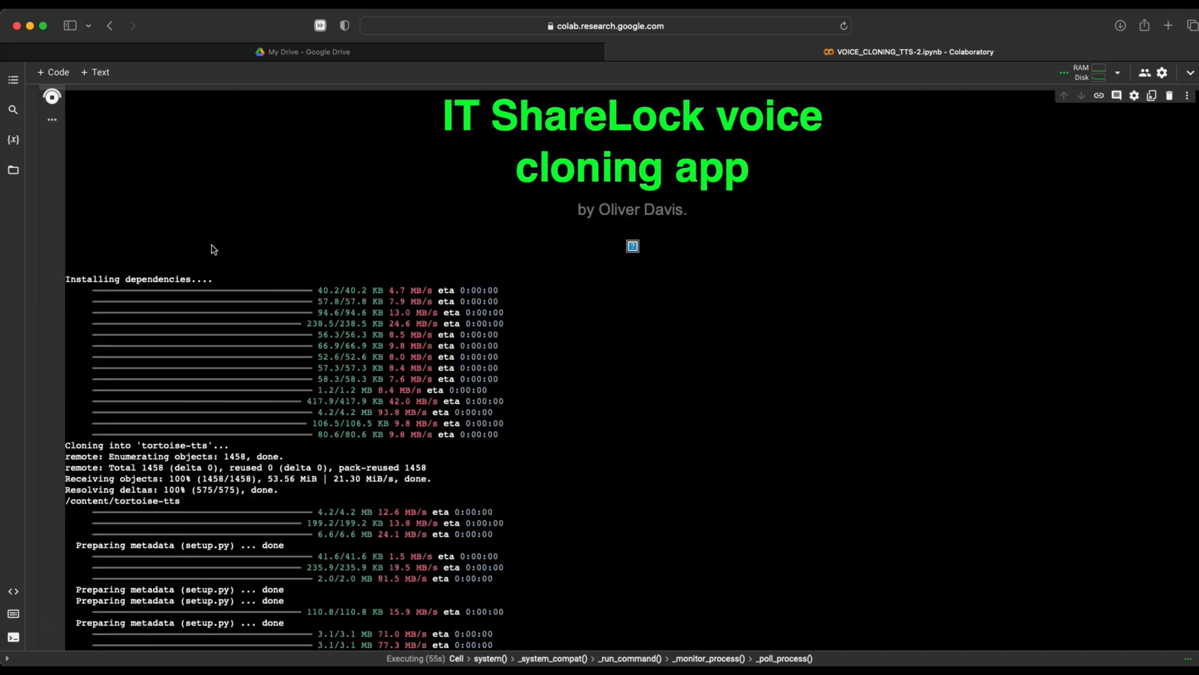
pyautogui.scroll(-3)
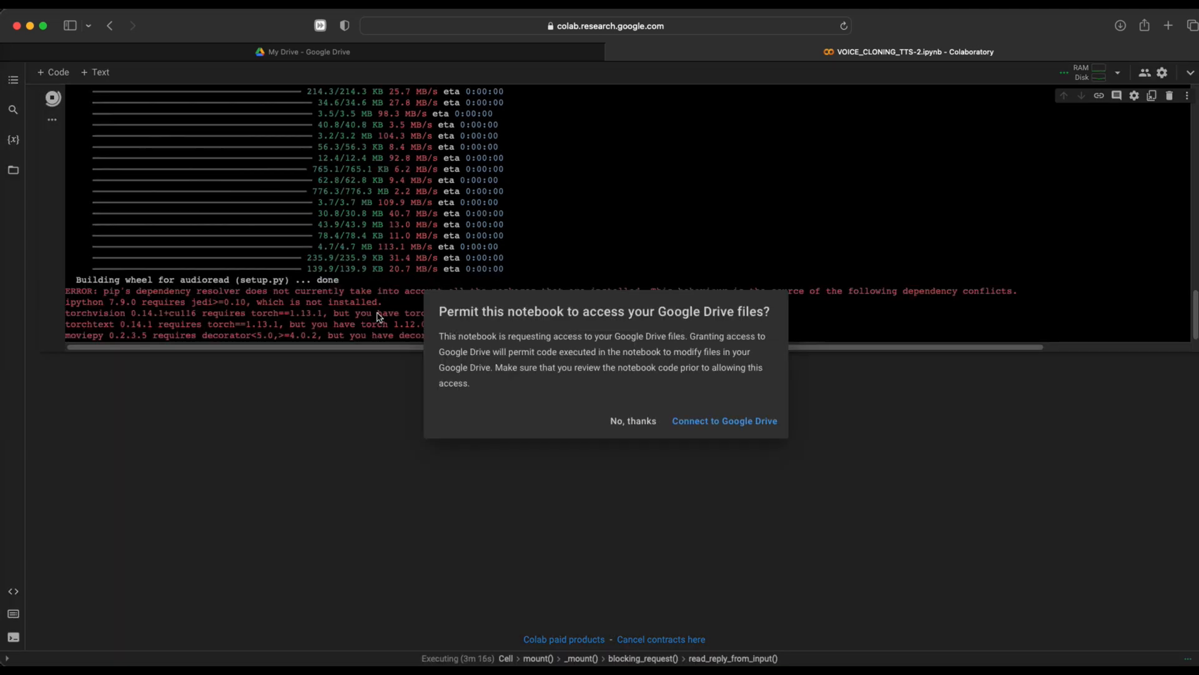
pyautogui.click(723, 421)
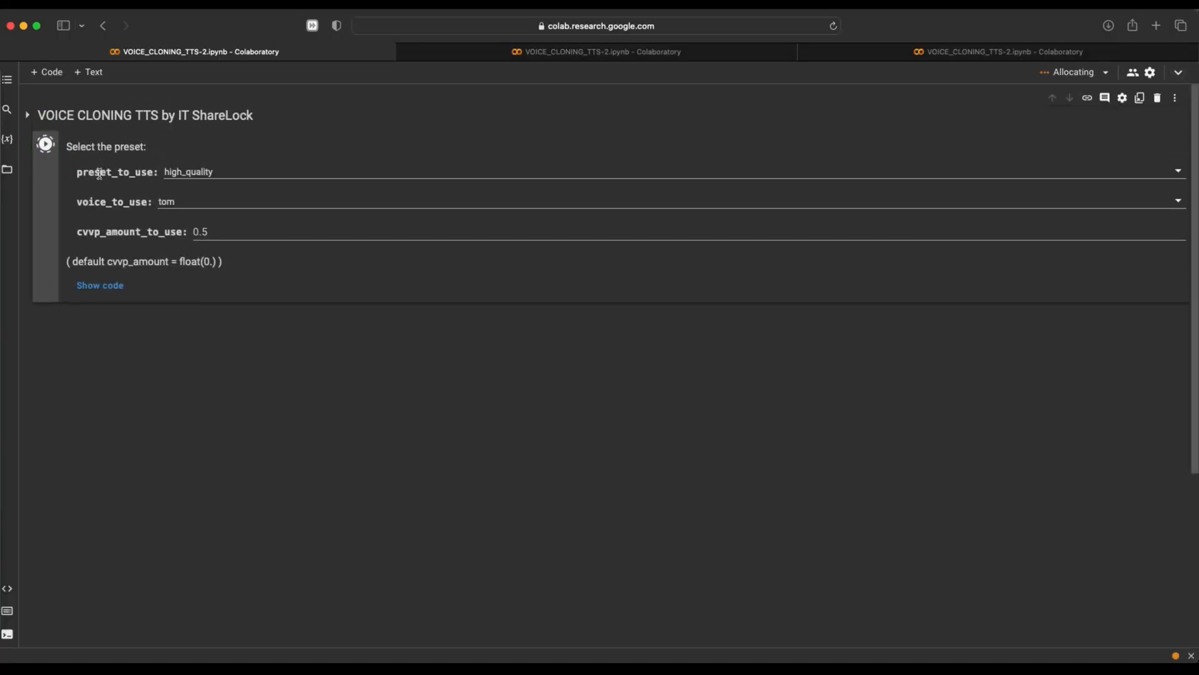
# - Run the voice cloning form cell in the third VOICE_CLONING_TTS-2.ipynb copy
pyautogui.click(523, 372)
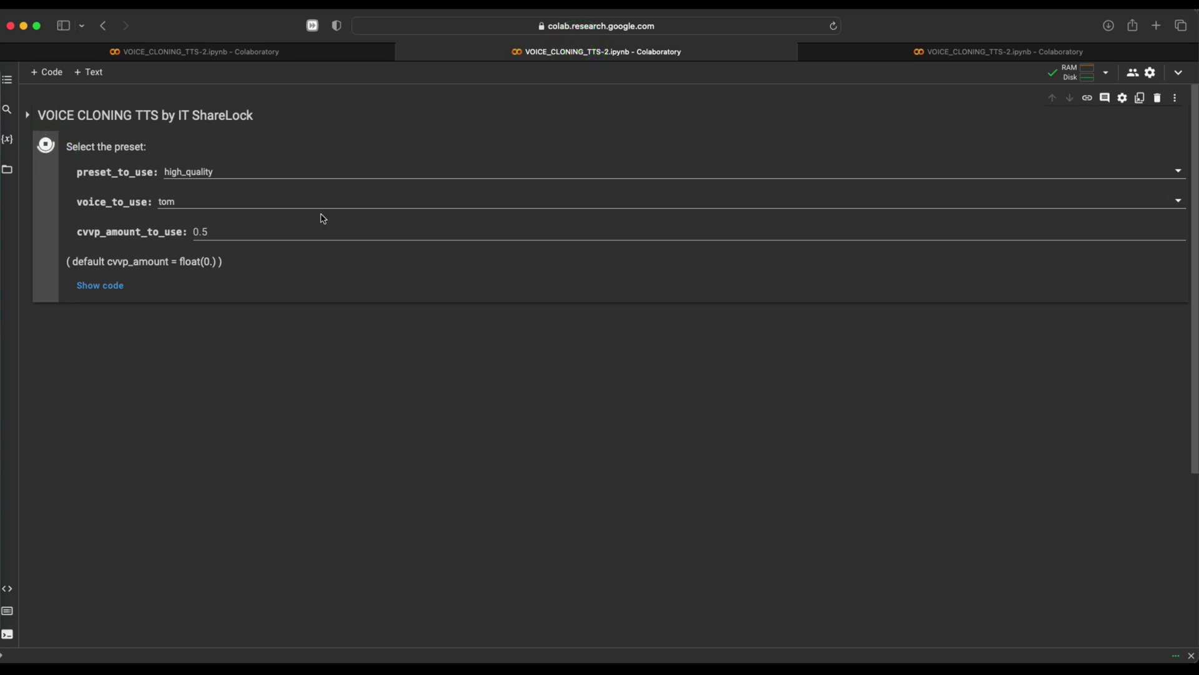
pyautogui.click(44, 143)
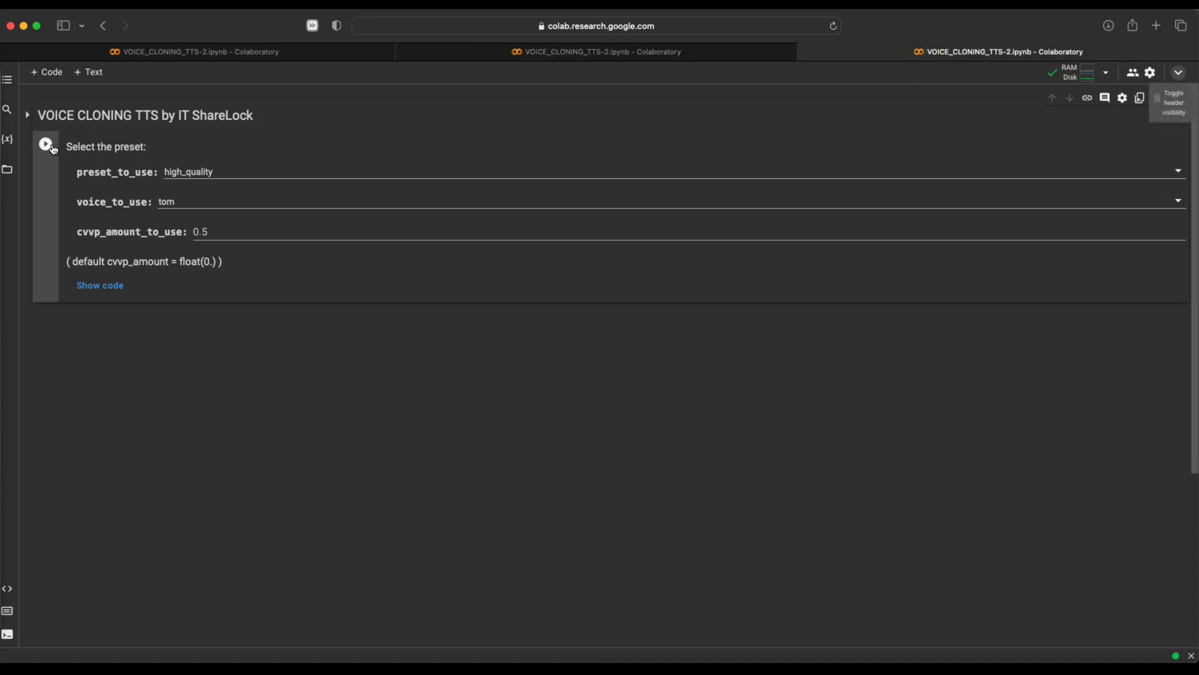
pyautogui.click(44, 144)
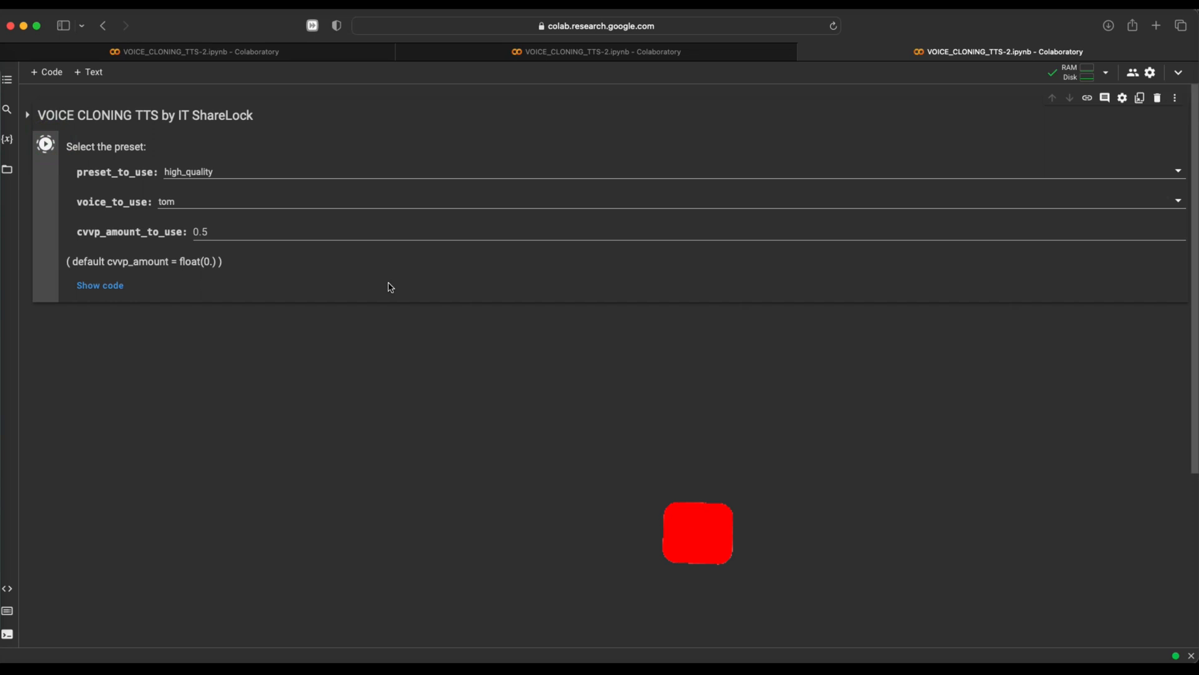
pyautogui.click(45, 144)
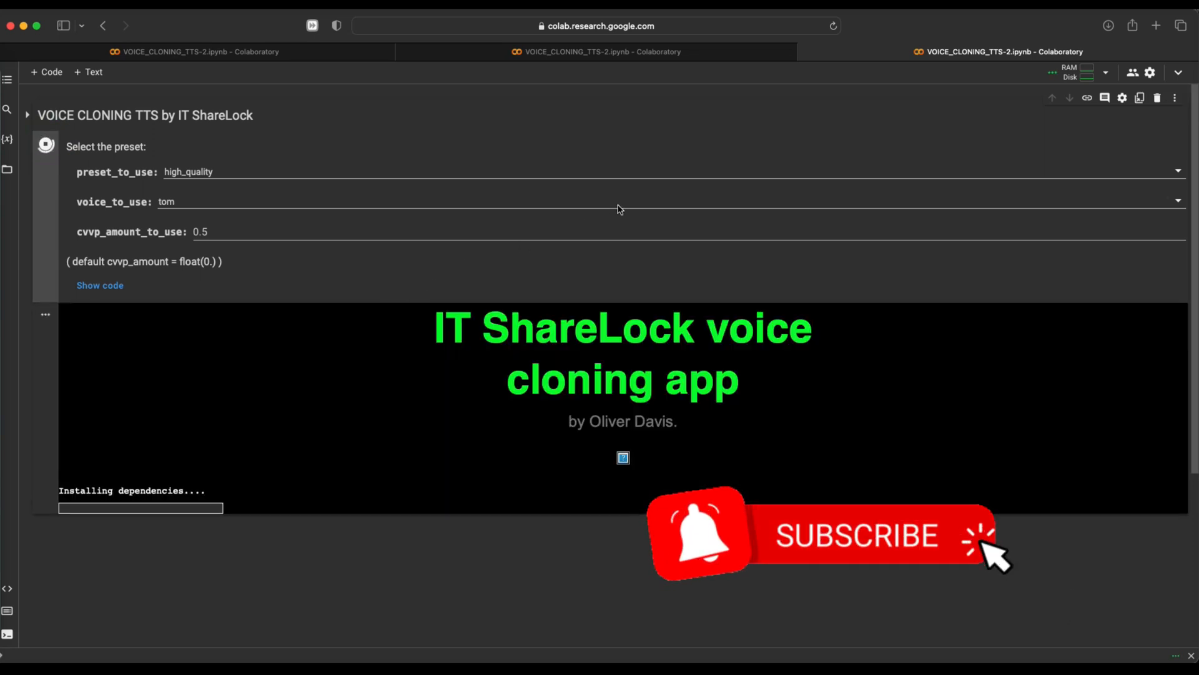
pyautogui.moveTo(1020, 37)
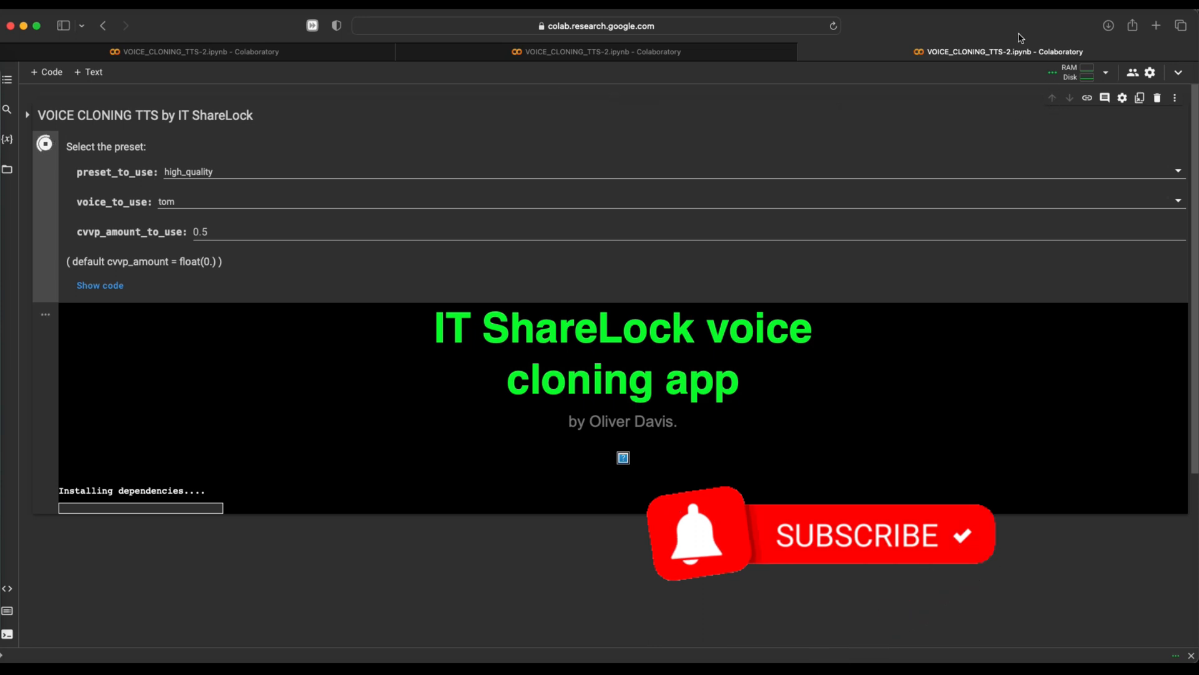